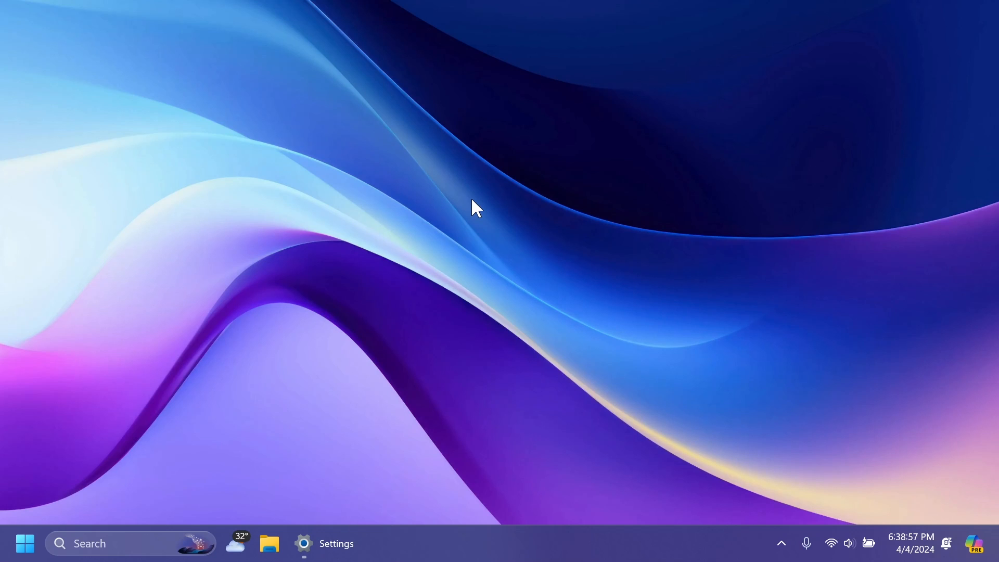
# Step: Review About specs: Windows 11 Pro, version 24H2, OS build 26100.1, then close Settings
pyautogui.click(324, 544)
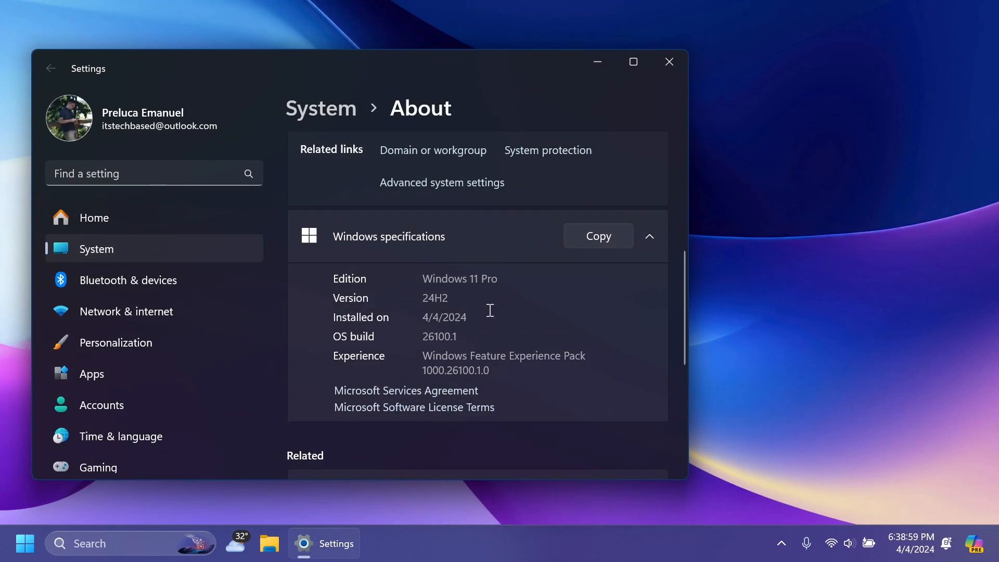
pyautogui.moveTo(437, 356)
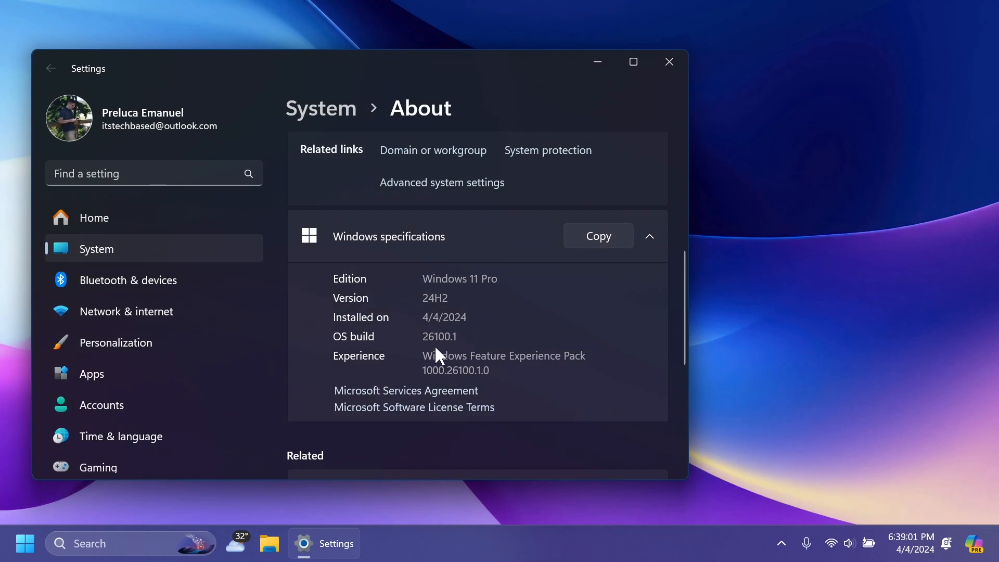
pyautogui.moveTo(453, 351)
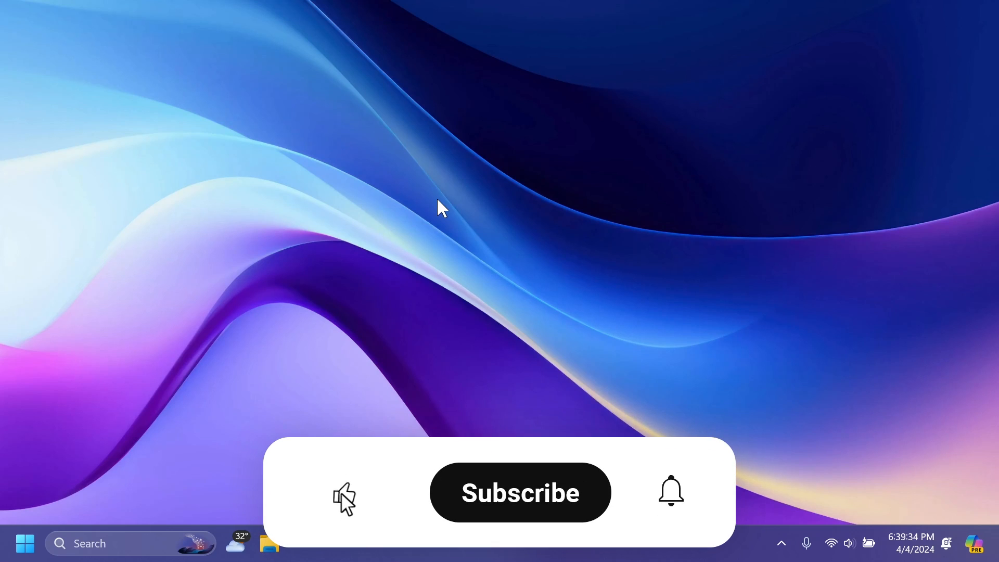
# Step: Show the Start menu with its Recent apps list and news feed
pyautogui.click(519, 492)
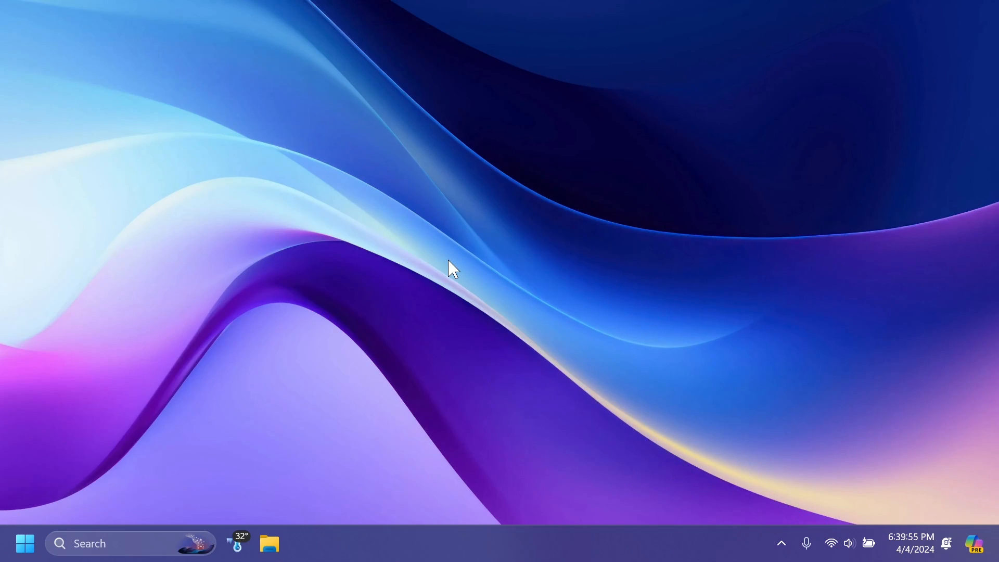
pyautogui.moveTo(695, 468)
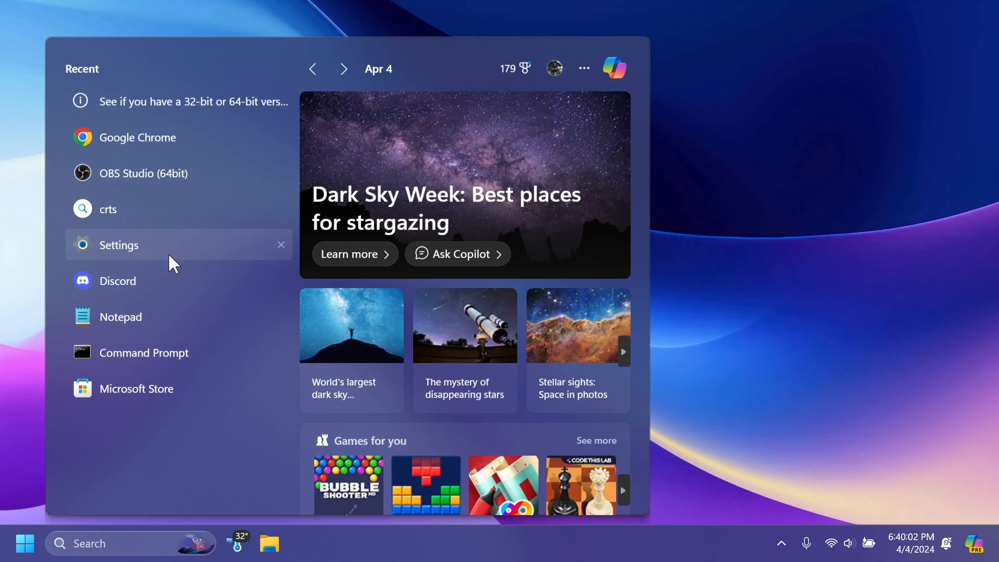
# Step: Reopen Settings from Recent and confirm Dev Channel under Windows Insider Program settings
pyautogui.click(118, 244)
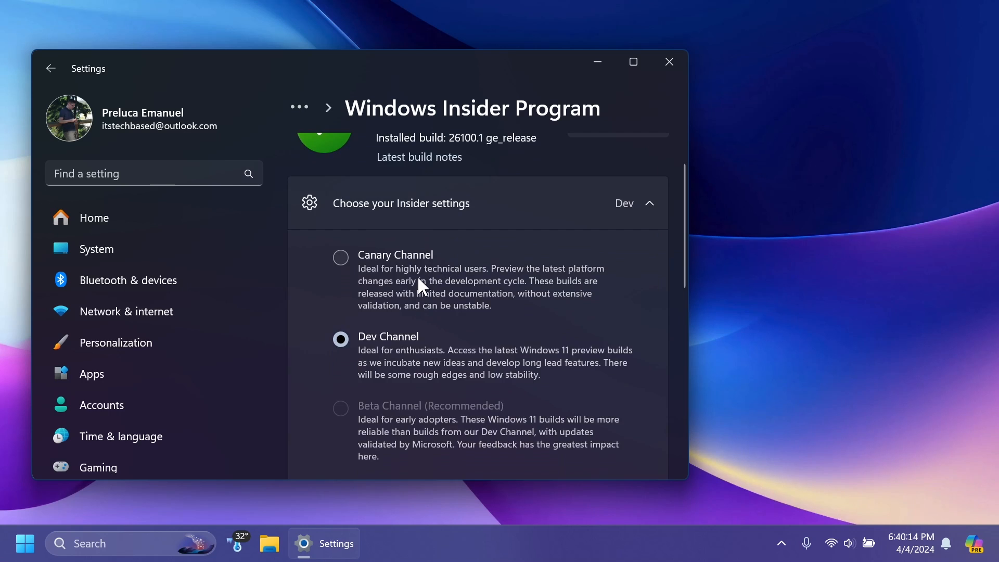
pyautogui.scroll(-3)
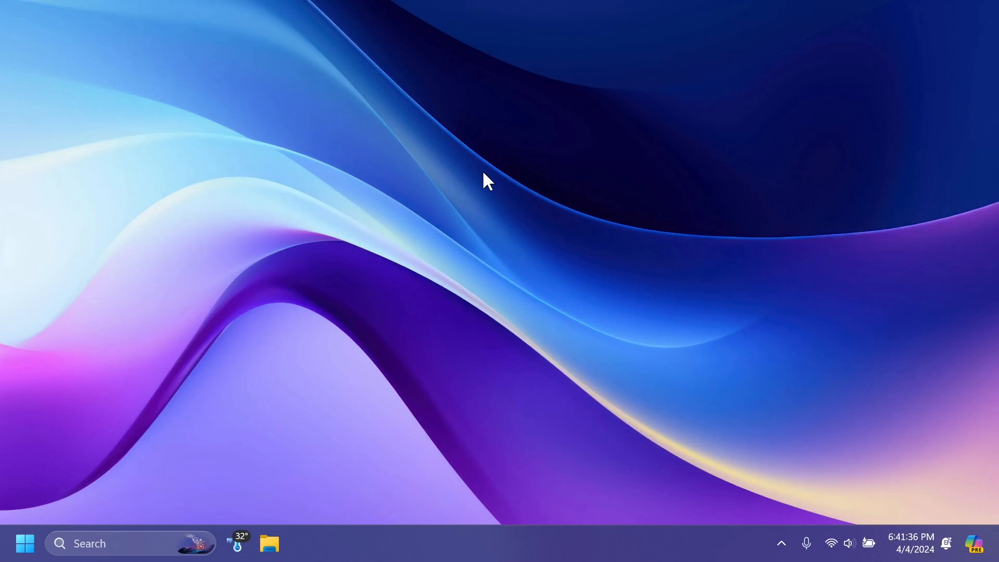
# Step: Launch Copilot (preview) from the taskbar tray, showing its empty prompt box
pyautogui.click(973, 543)
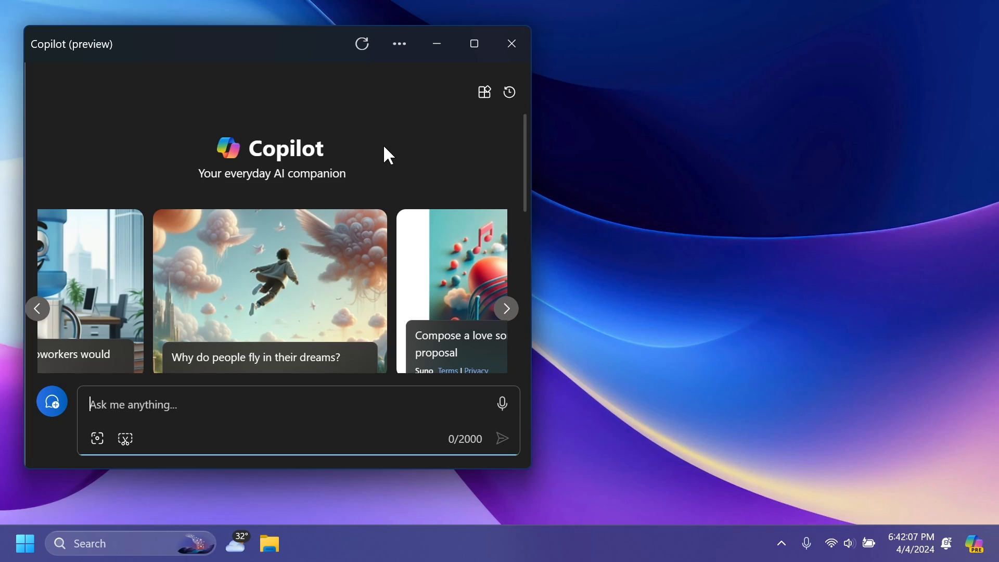
# Step: Close the Copilot (preview) window, returning to the bare desktop
pyautogui.click(512, 43)
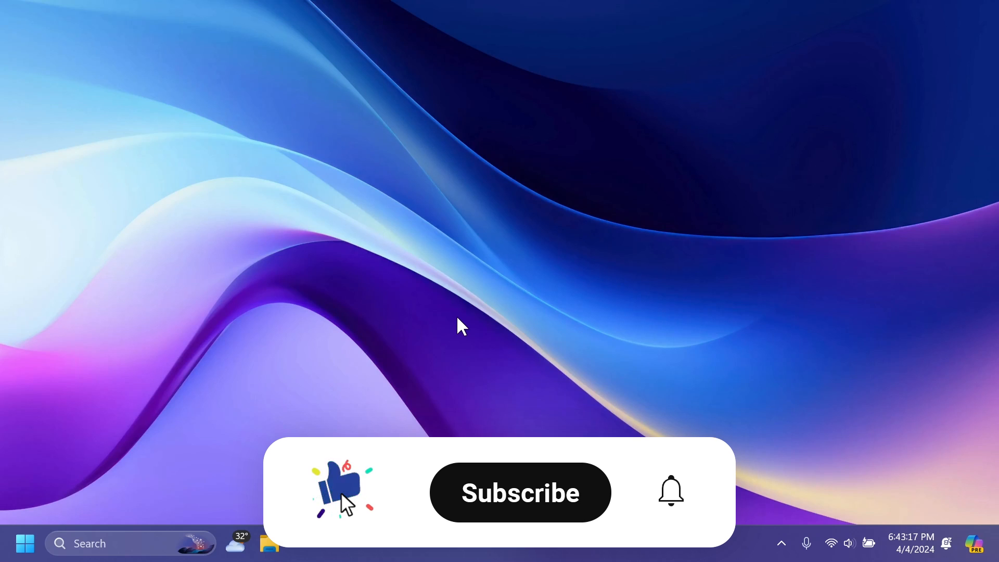
pyautogui.click(521, 492)
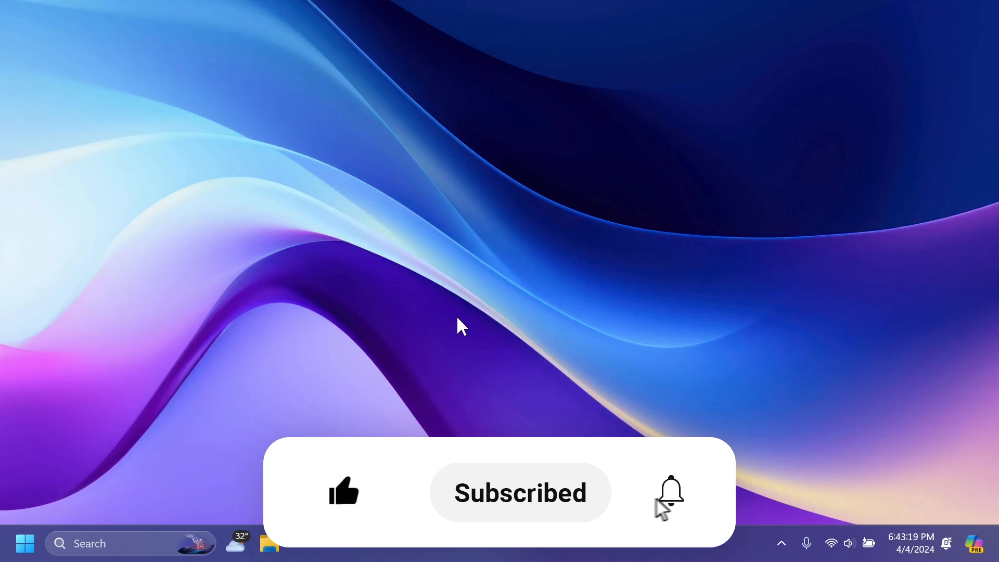